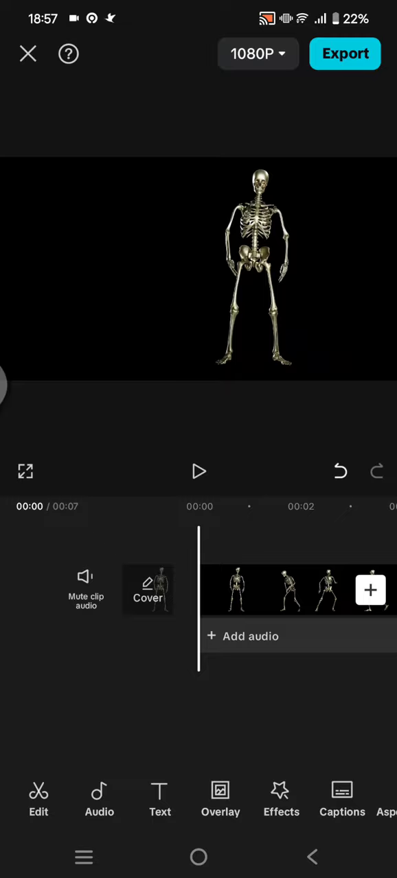
Step: Choose GIF output at 240P Standard quality in the export settings
{"action": "left_click", "coordinate": [198, 472]}
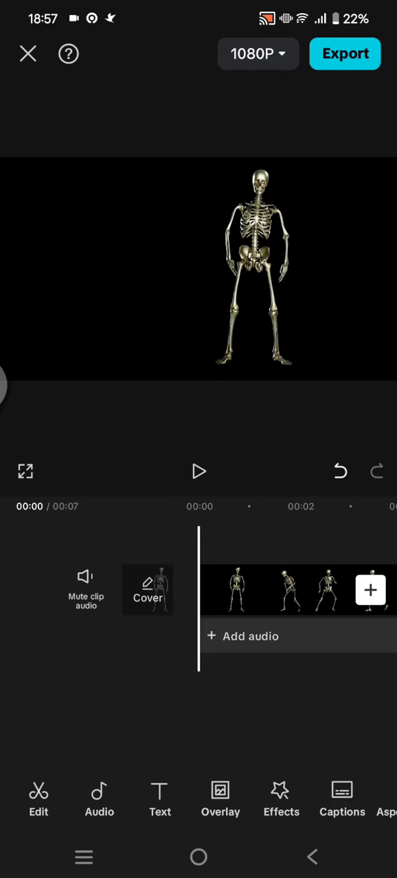
{"action": "left_click", "coordinate": [346, 53]}
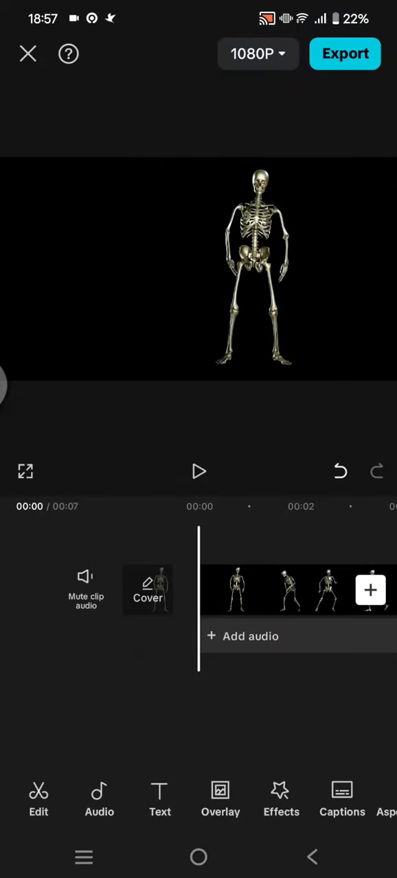
{"action": "left_click", "coordinate": [258, 54]}
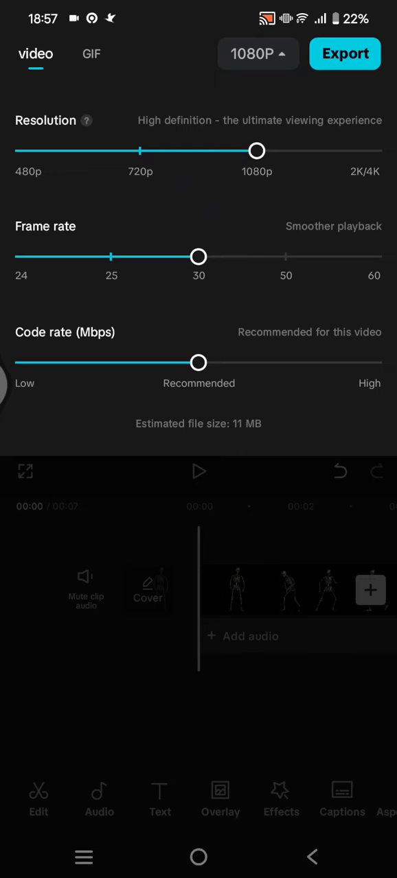
{"action": "left_click", "coordinate": [91, 53]}
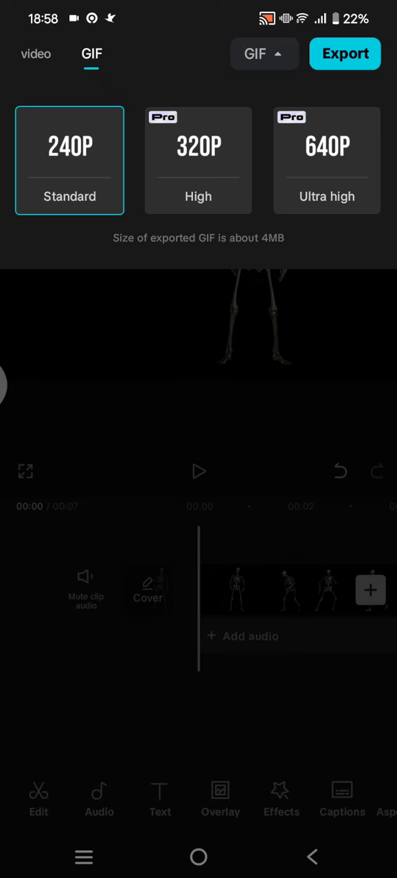
Step: Export the skeleton project as a GIF until the Ready to share screen shows
{"action": "left_click", "coordinate": [345, 54]}
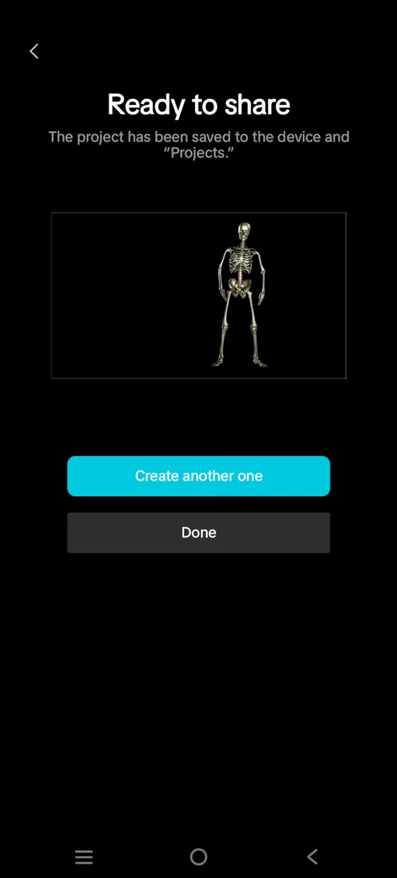